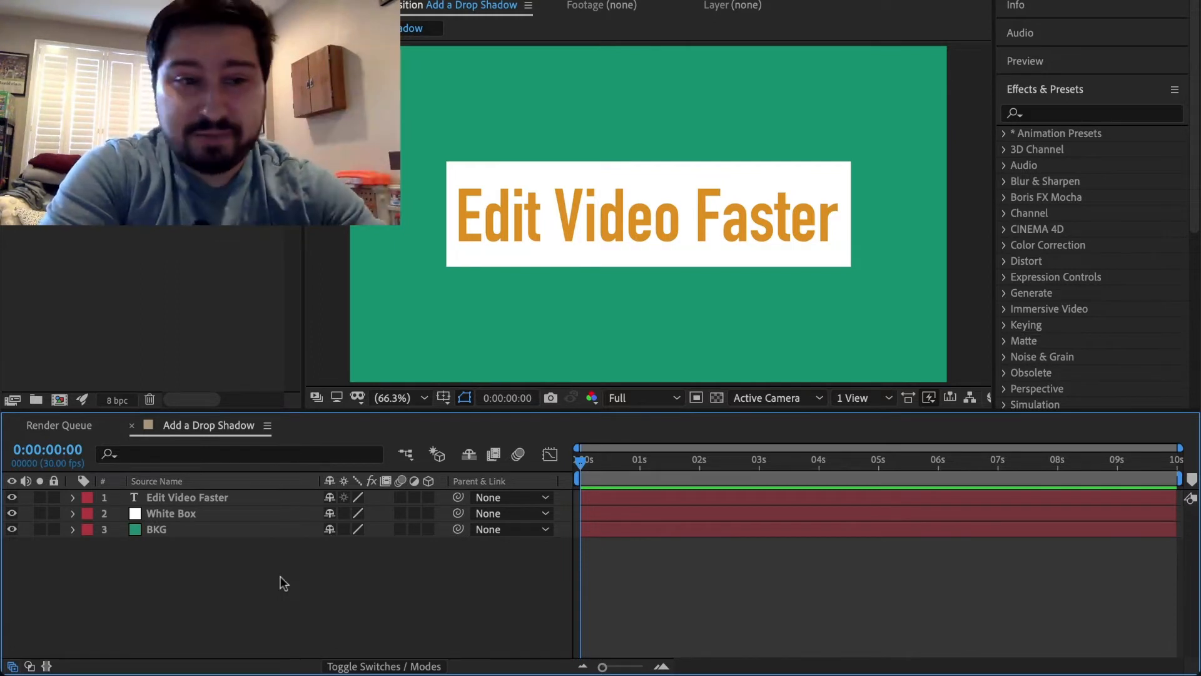
- Select the Edit Video Faster text layer to receive the drop shadow style
{"action": "left_click", "coordinate": [186, 496]}
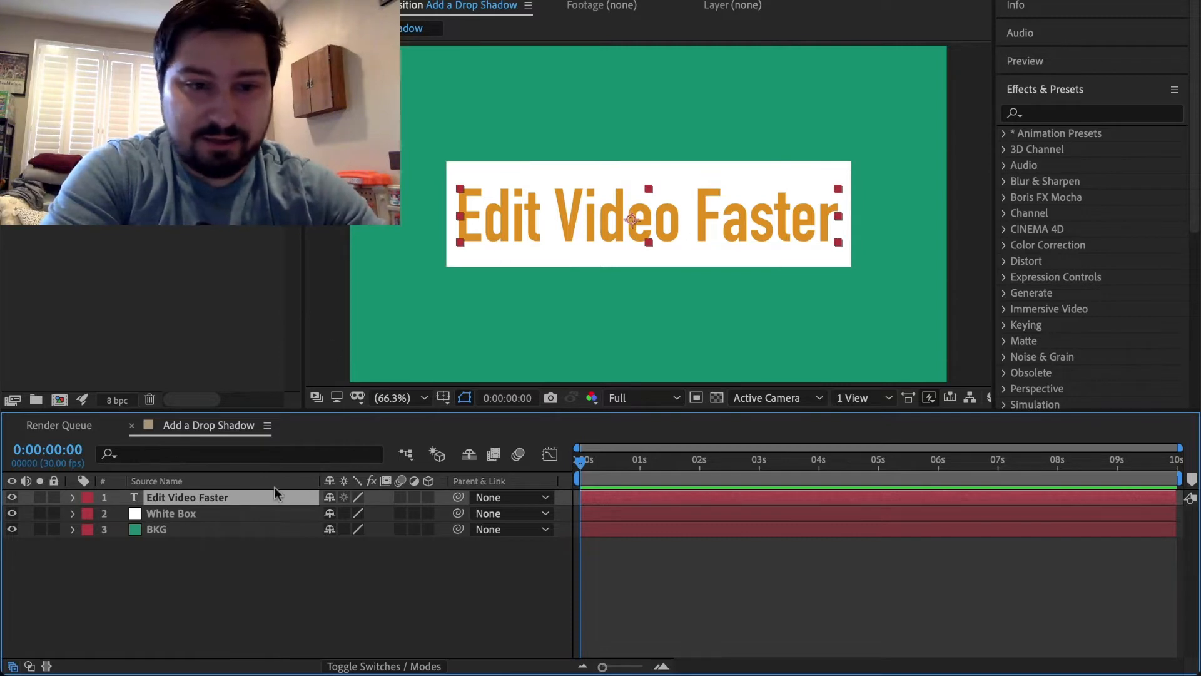
{"action": "mouse_move", "coordinate": [256, 502]}
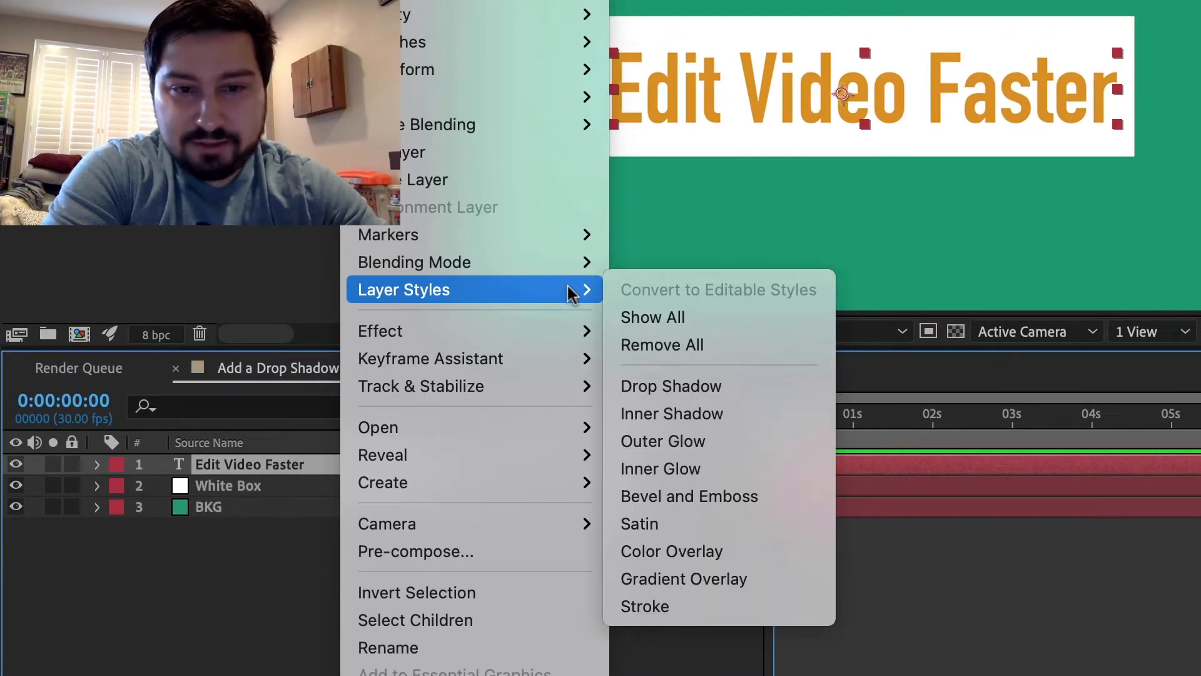
{"action": "mouse_move", "coordinate": [747, 392]}
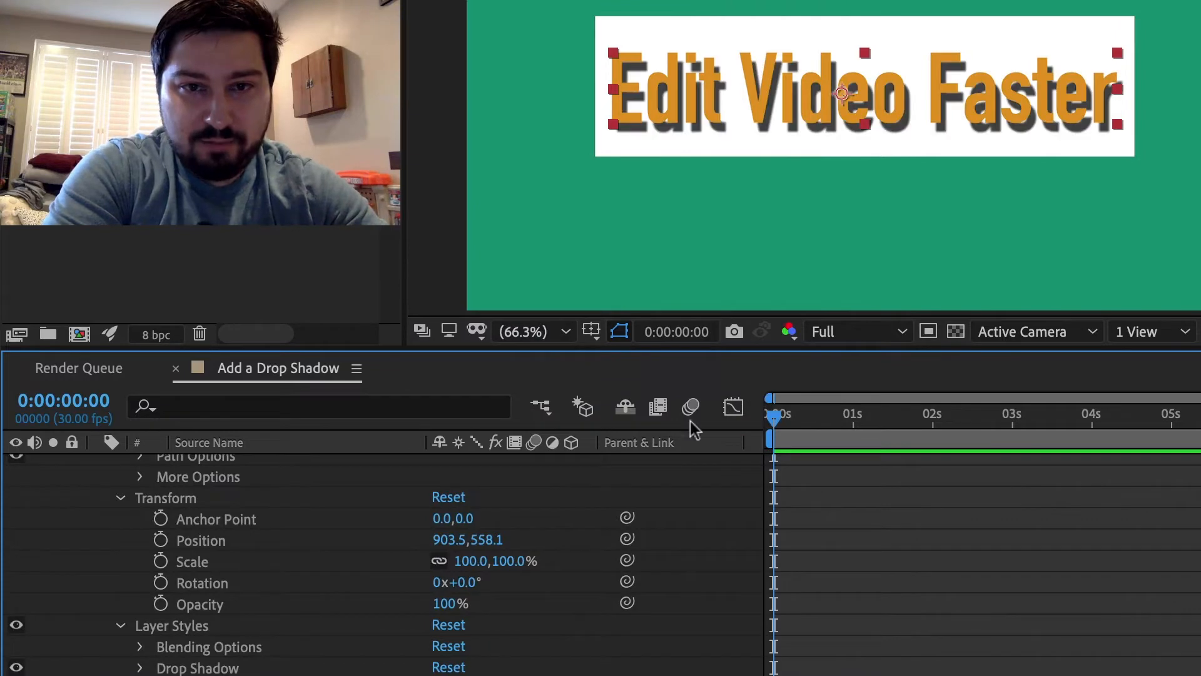
{"action": "mouse_move", "coordinate": [769, 123]}
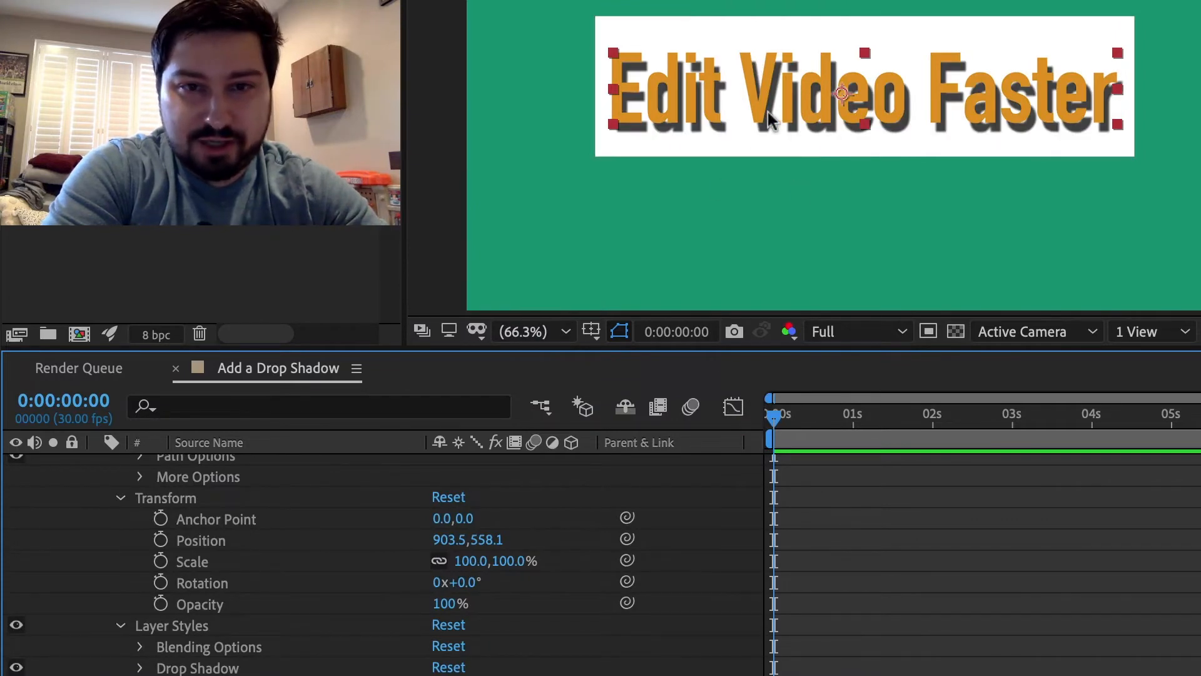
{"action": "mouse_move", "coordinate": [561, 570]}
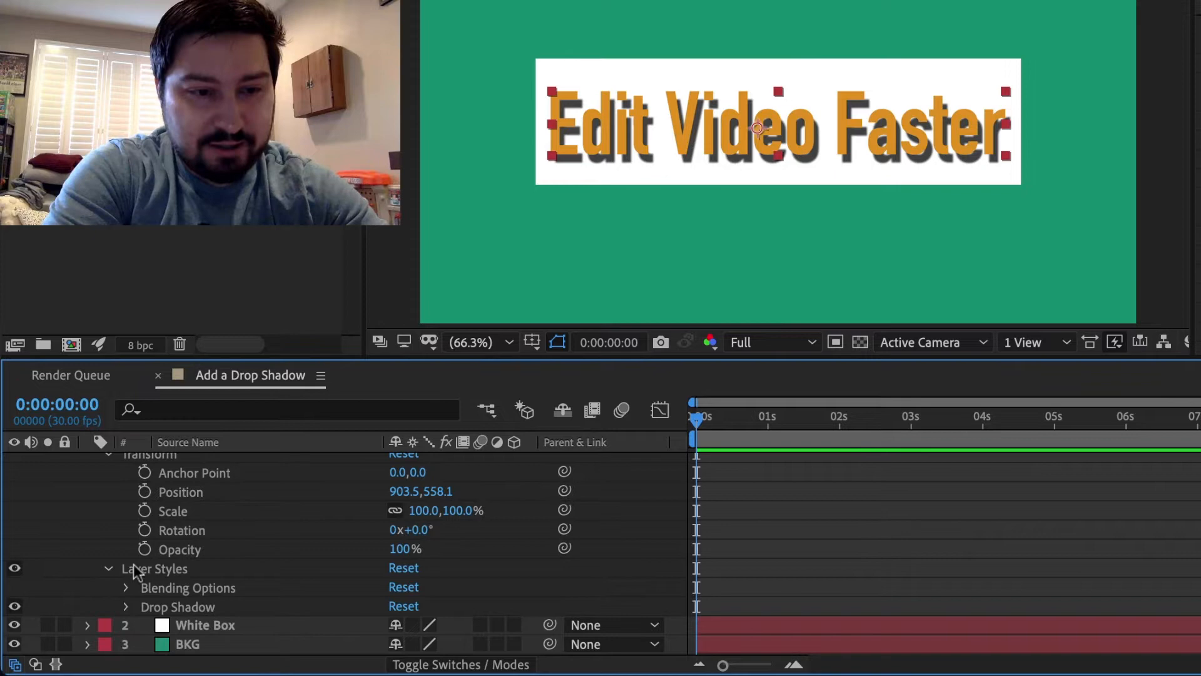
- Reveal the text's Drop Shadow settings to set distance 5 and size 25
{"action": "scroll", "scroll_direction": "up", "scroll_amount": 3}
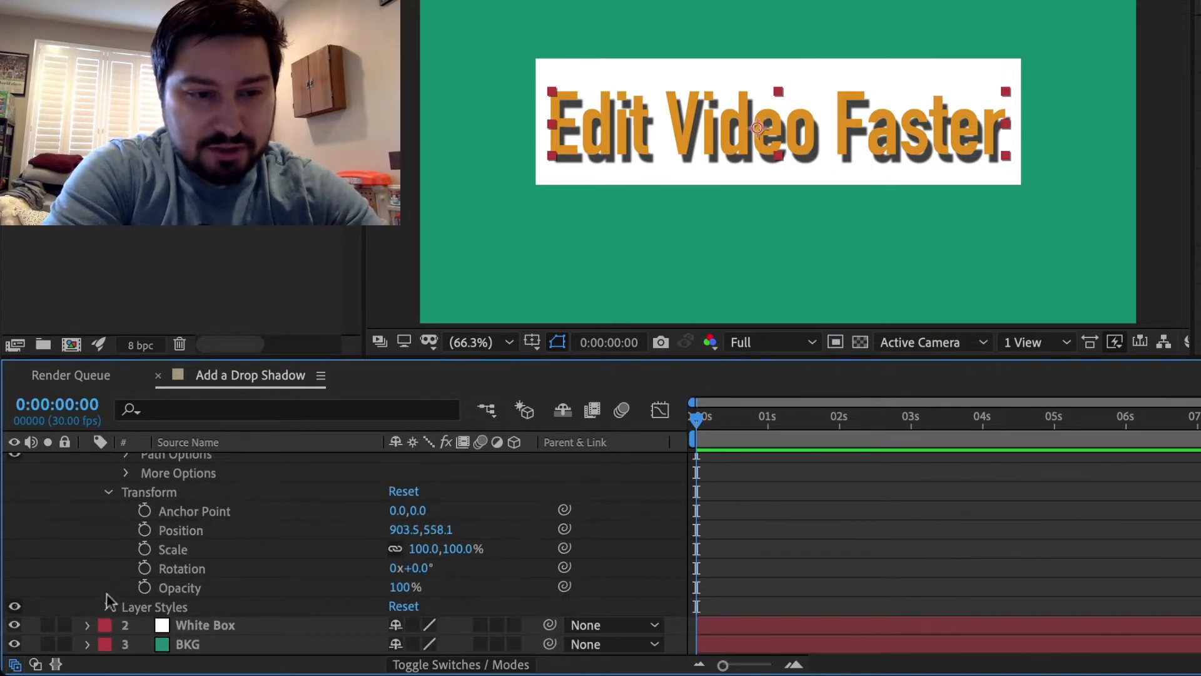
{"action": "left_click", "coordinate": [109, 607]}
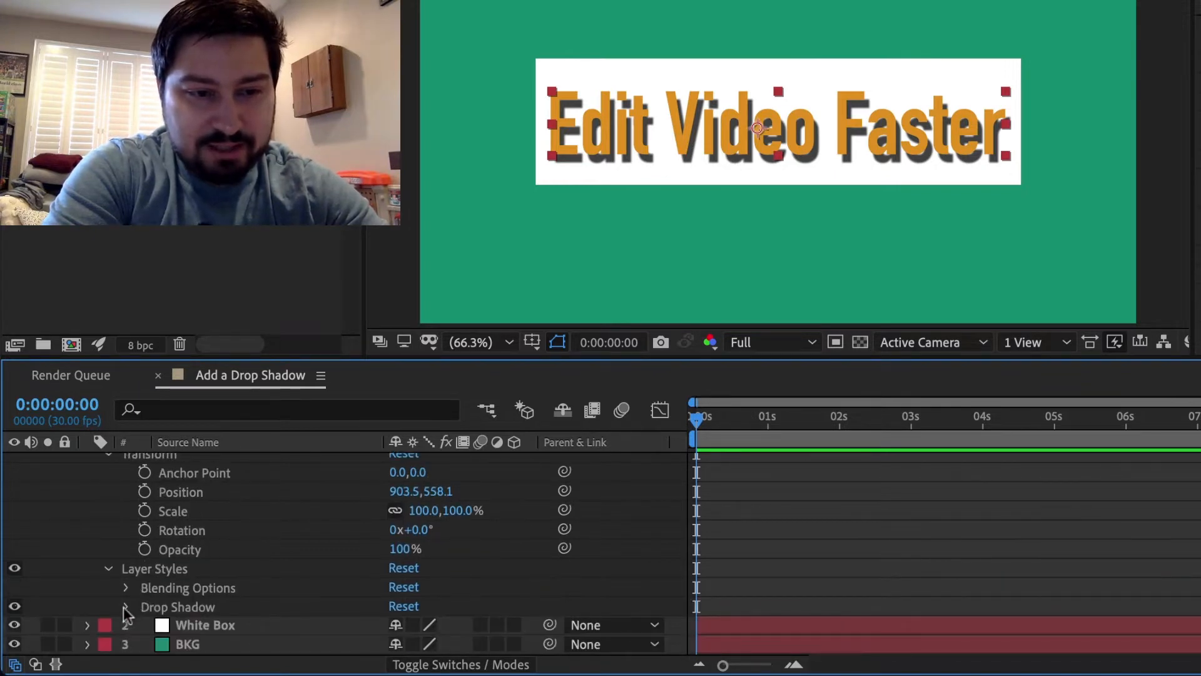
{"action": "left_click", "coordinate": [125, 607]}
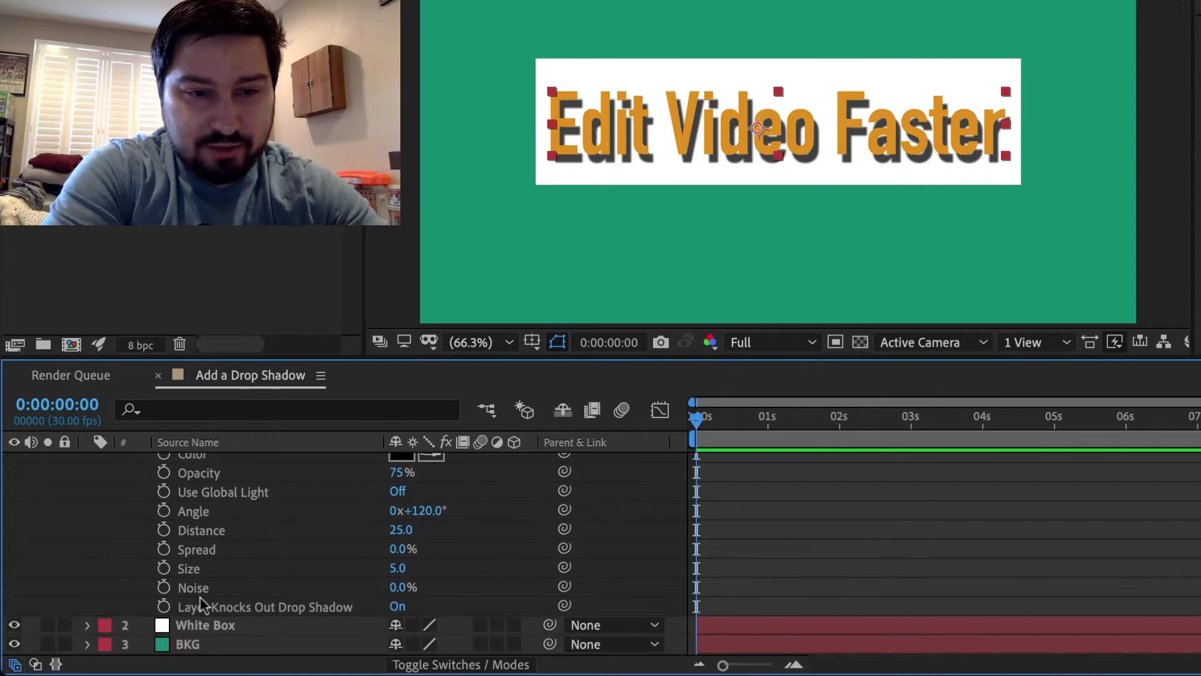
{"action": "scroll", "scroll_direction": "up", "scroll_amount": 3}
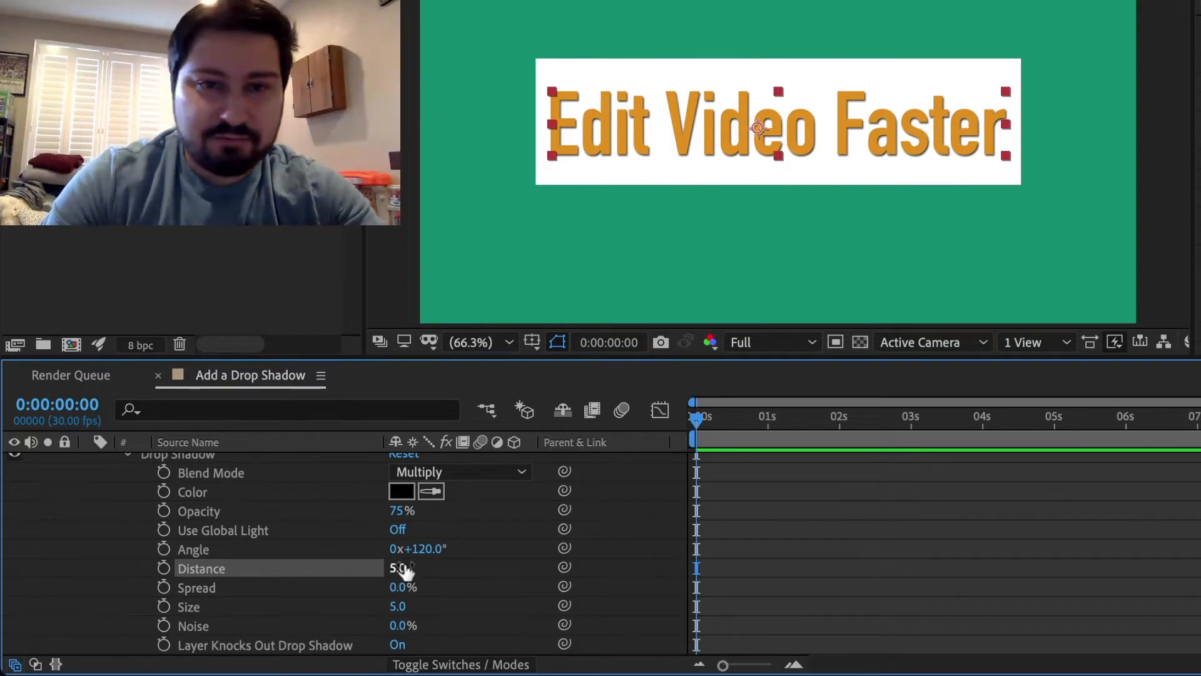
{"action": "mouse_move", "coordinate": [349, 580]}
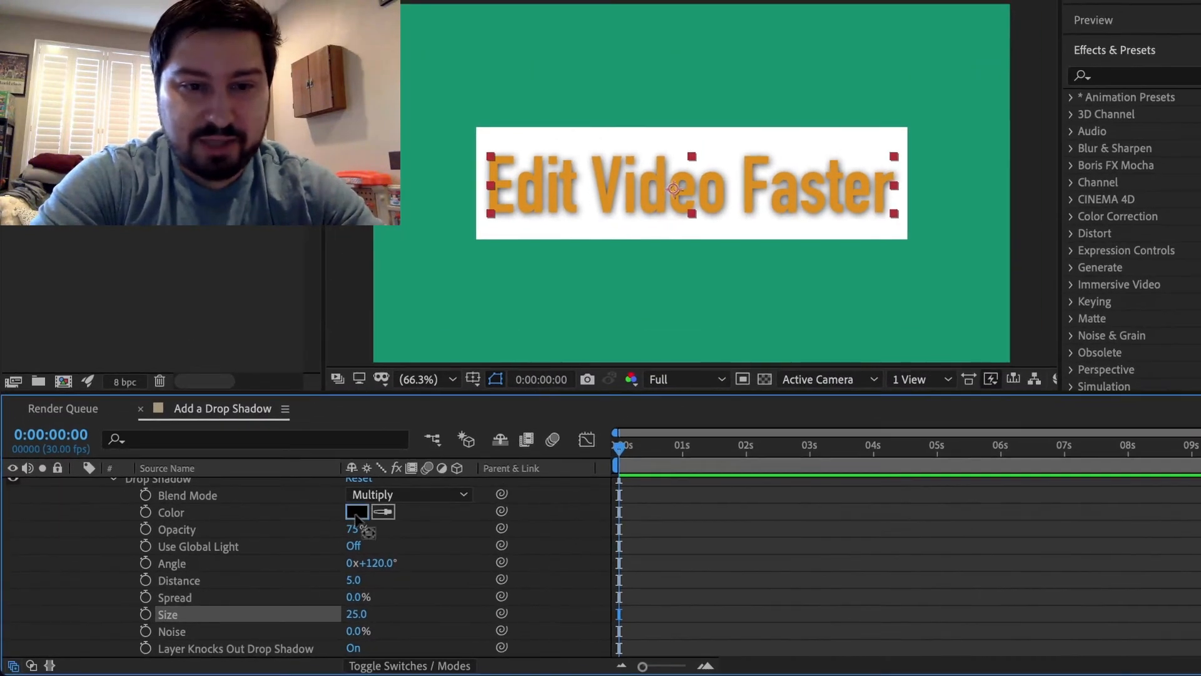
- Keep the shadow colour black in the picker before tightening its size to 5
{"action": "left_click", "coordinate": [357, 511]}
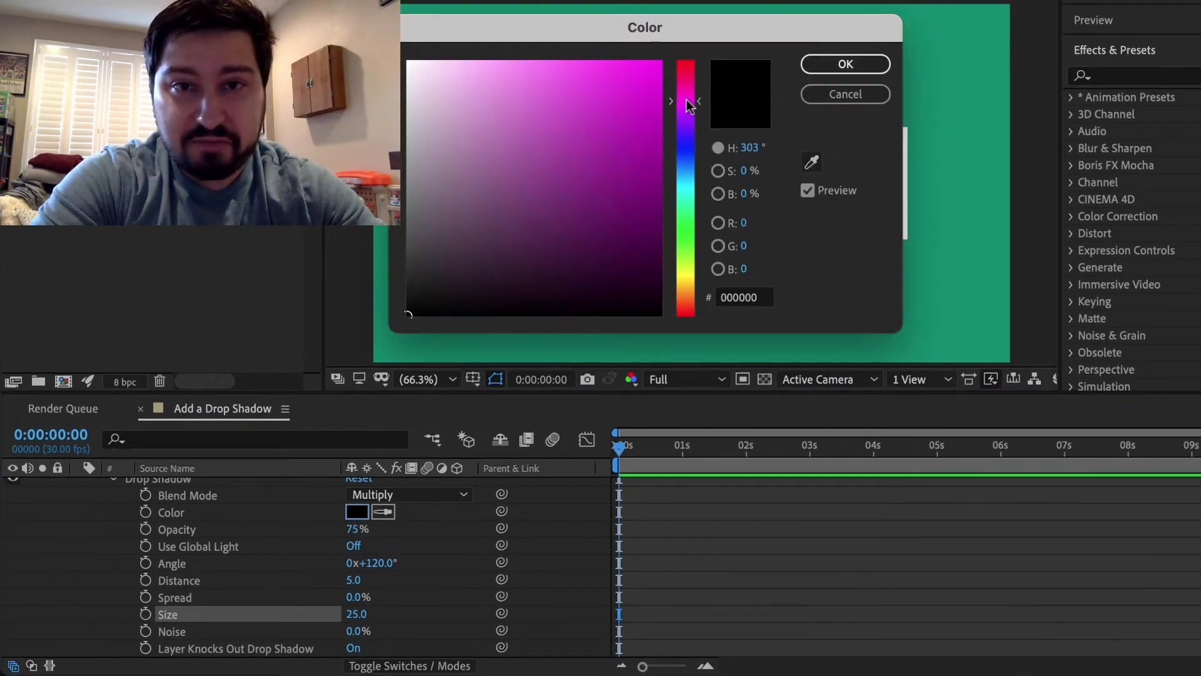
{"action": "left_click", "coordinate": [844, 64]}
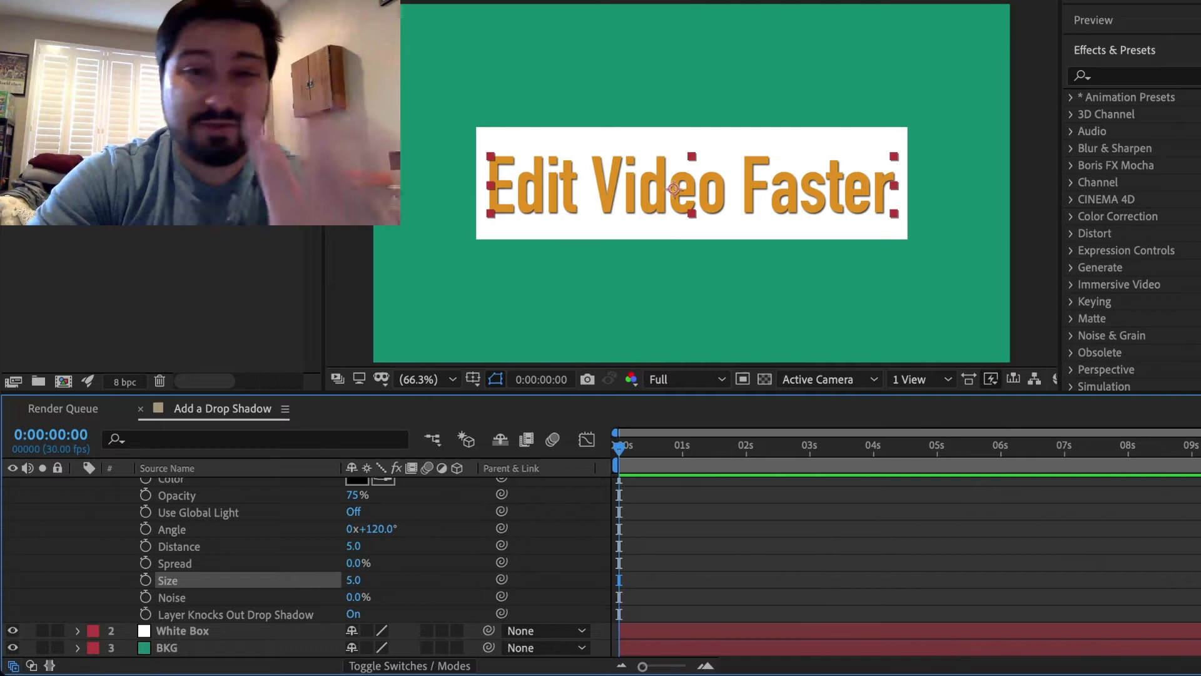
- Copy the text's drop shadow style and select the White Box layer to receive it
{"action": "scroll", "scroll_direction": "up", "scroll_amount": 3}
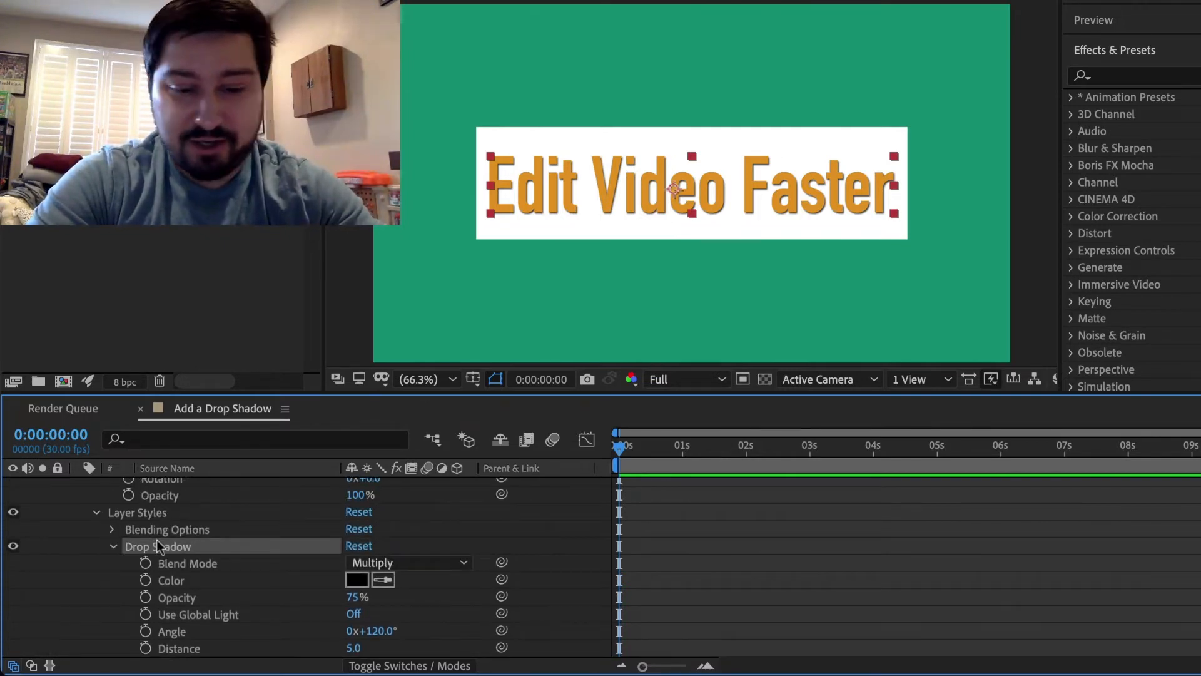
{"action": "key", "text": "ctrl+c"}
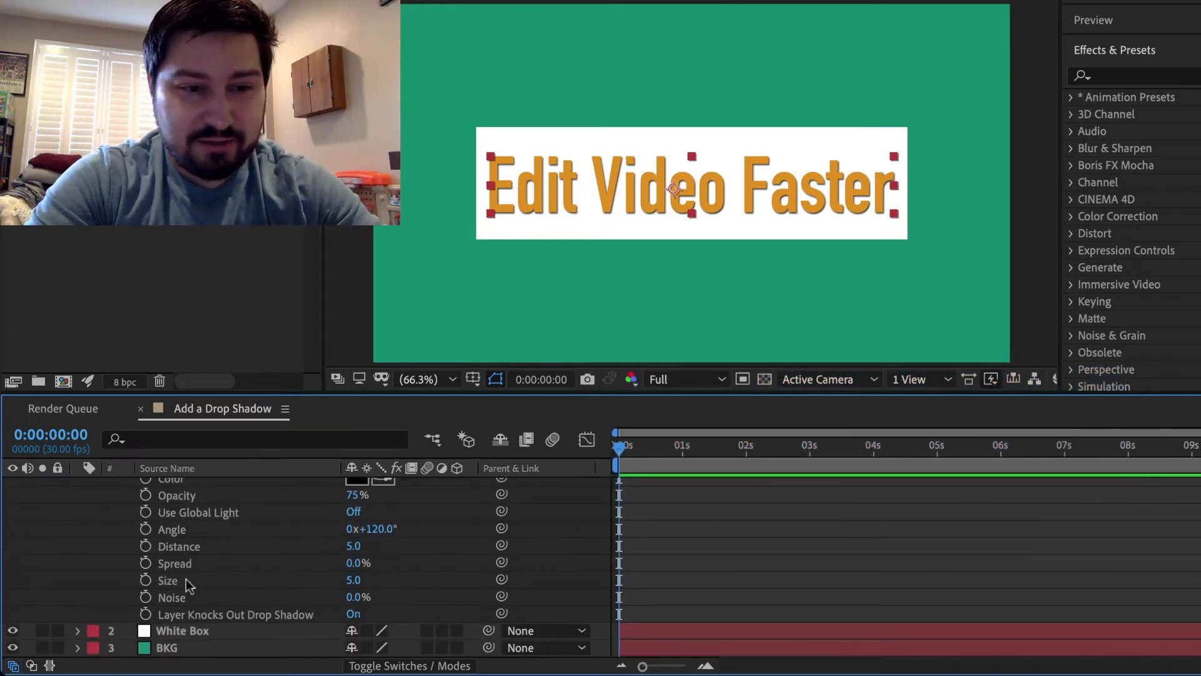
{"action": "left_click", "coordinate": [183, 630]}
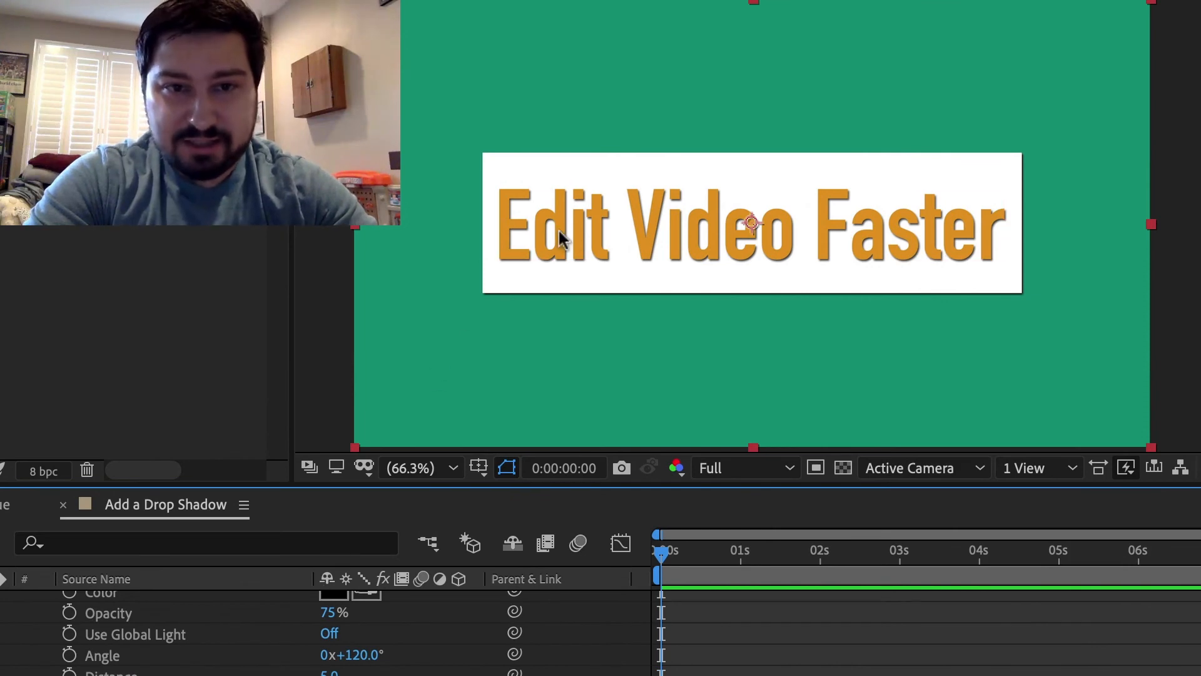
{"action": "mouse_move", "coordinate": [598, 238]}
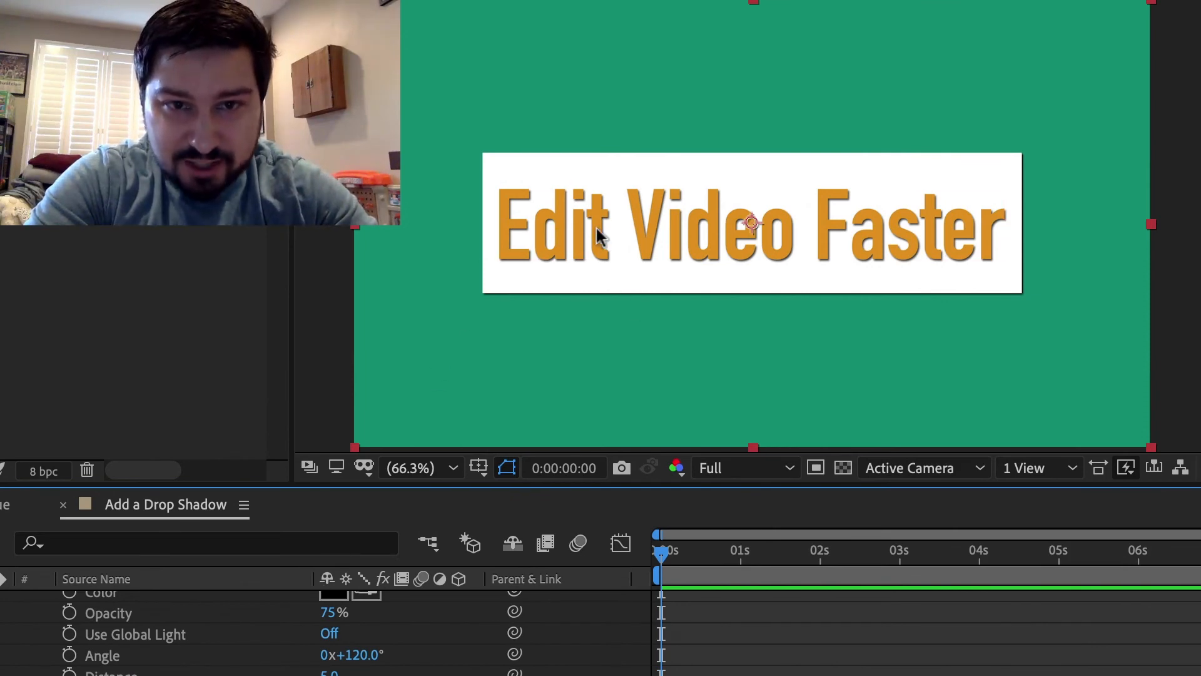
{"action": "mouse_move", "coordinate": [651, 311]}
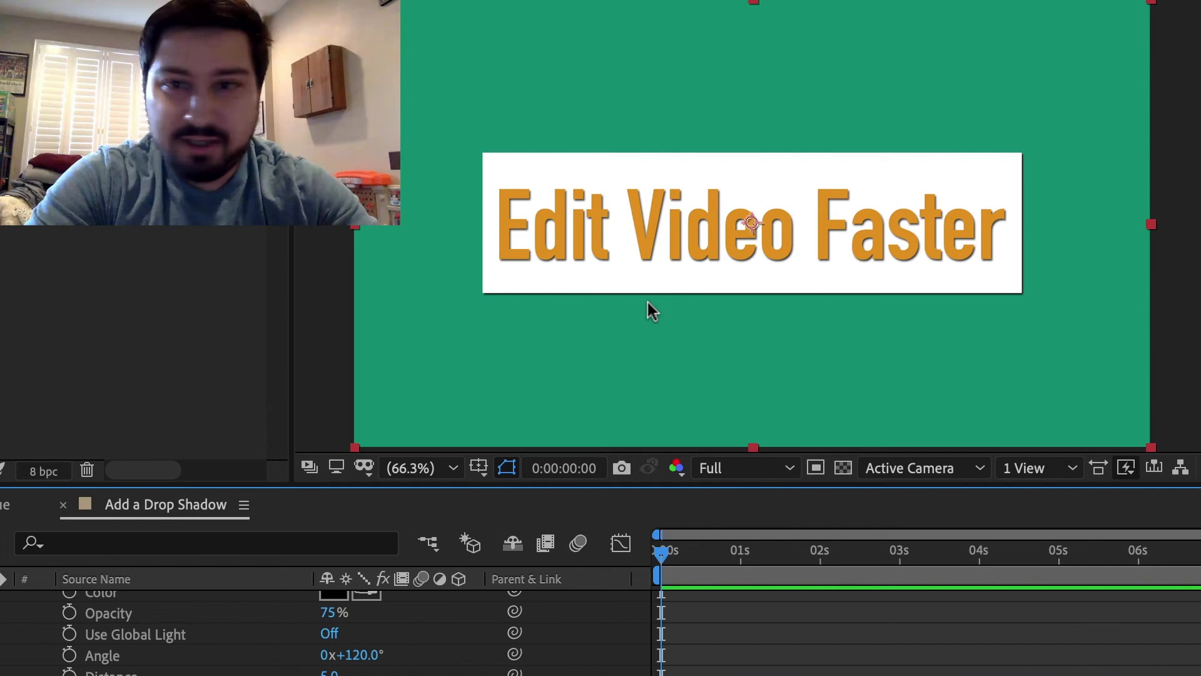